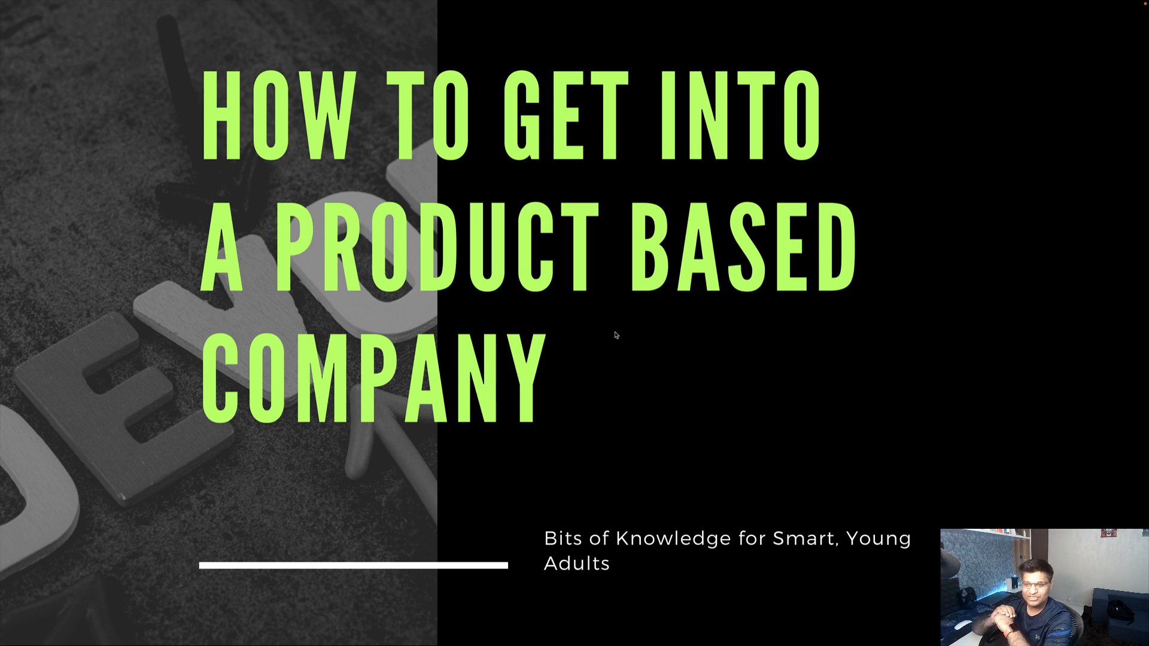
pyautogui.moveTo(725, 313)
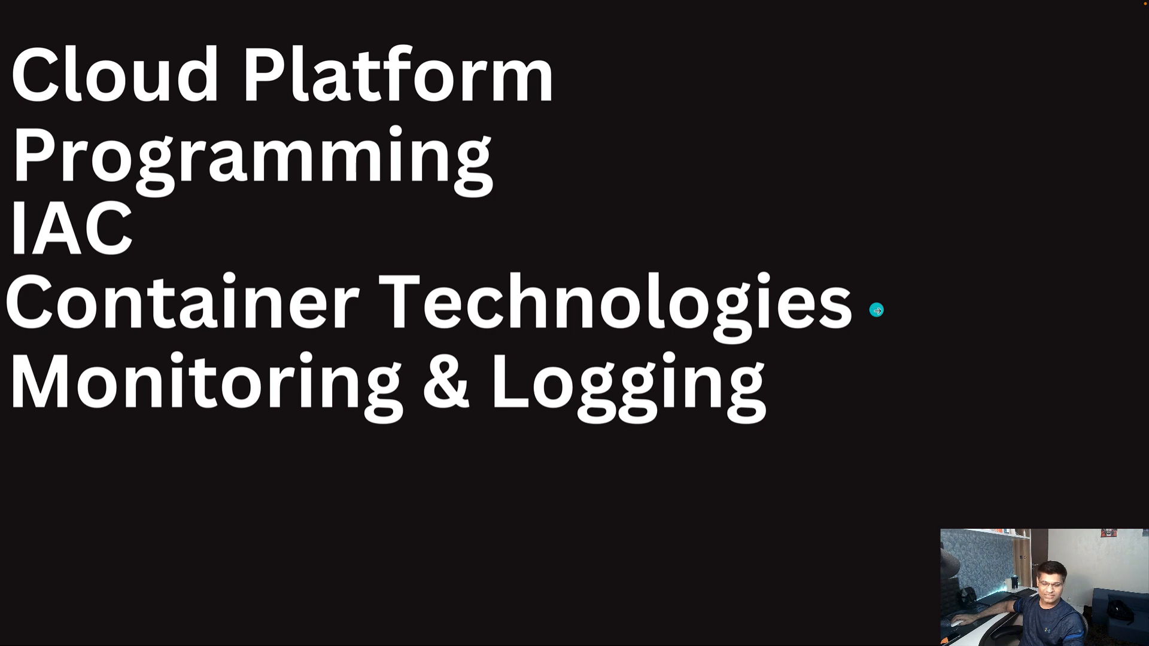
pyautogui.moveTo(911, 330)
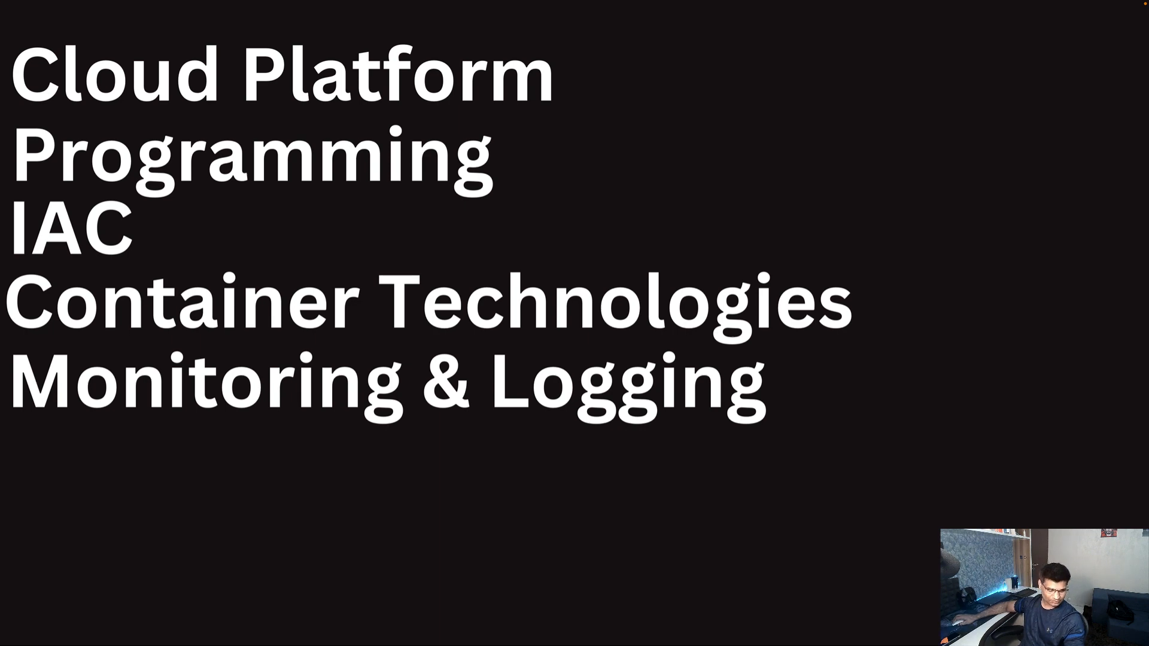
pyautogui.write('Security')
pyautogui.write('Agile')
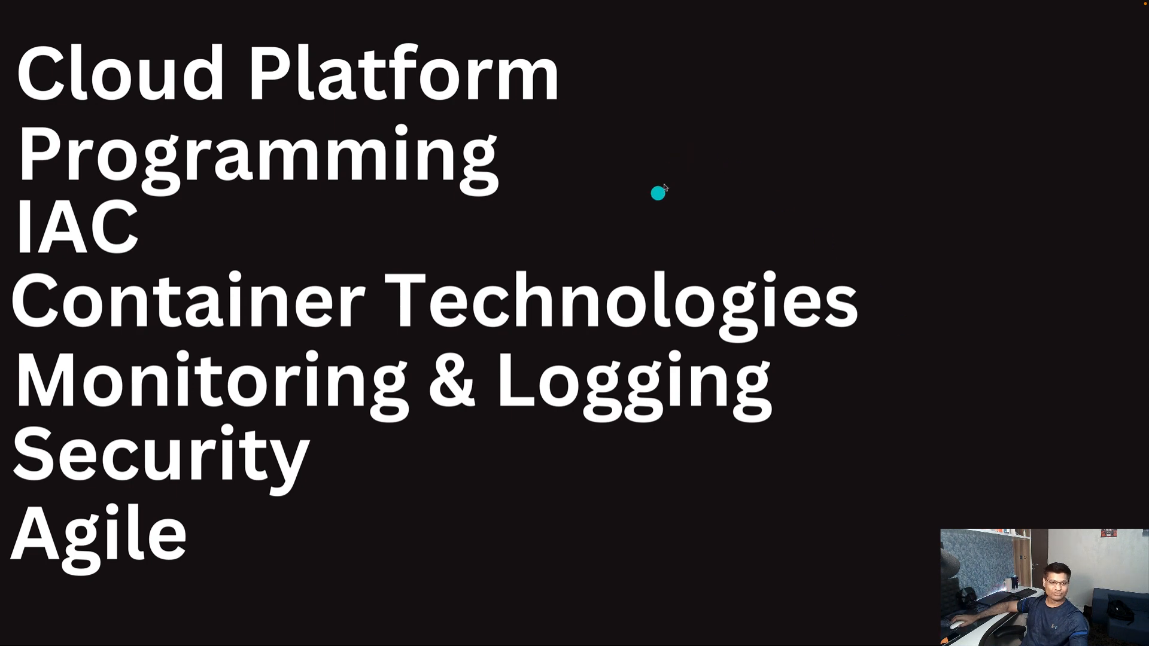
pyautogui.moveTo(613, 234)
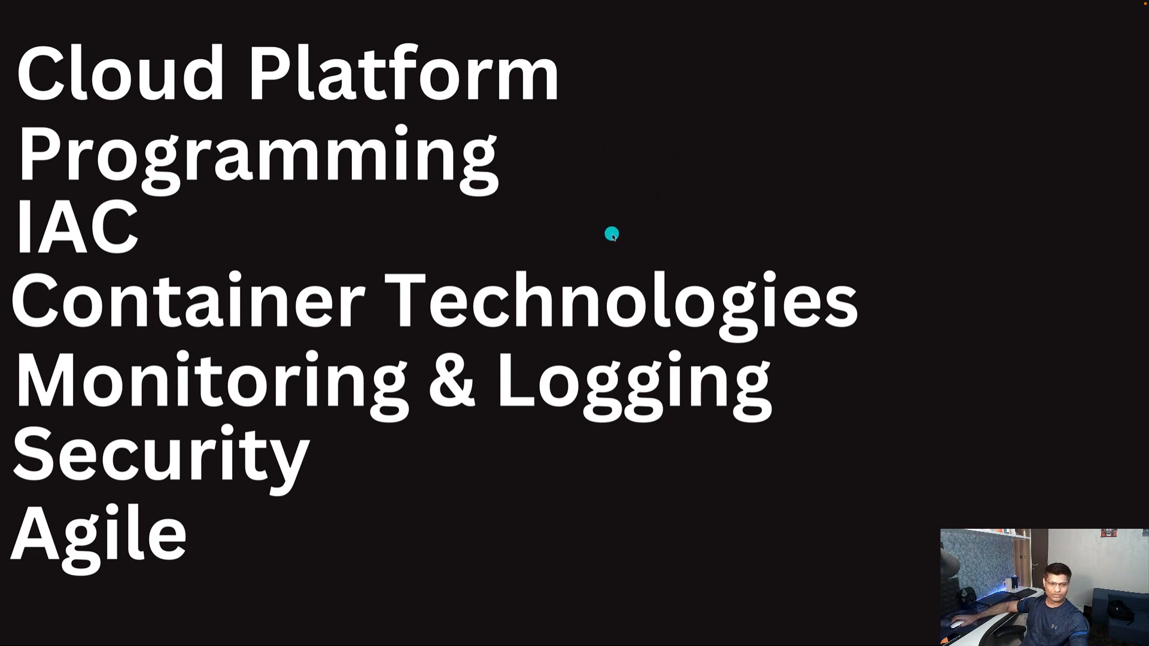